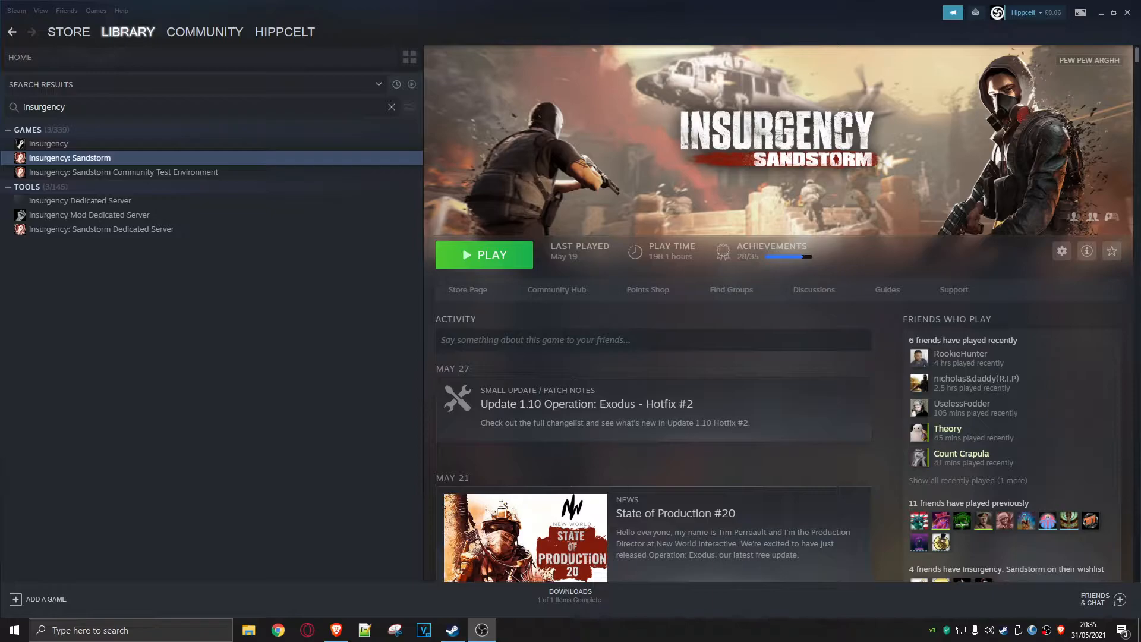
mouse_move(6, 388)
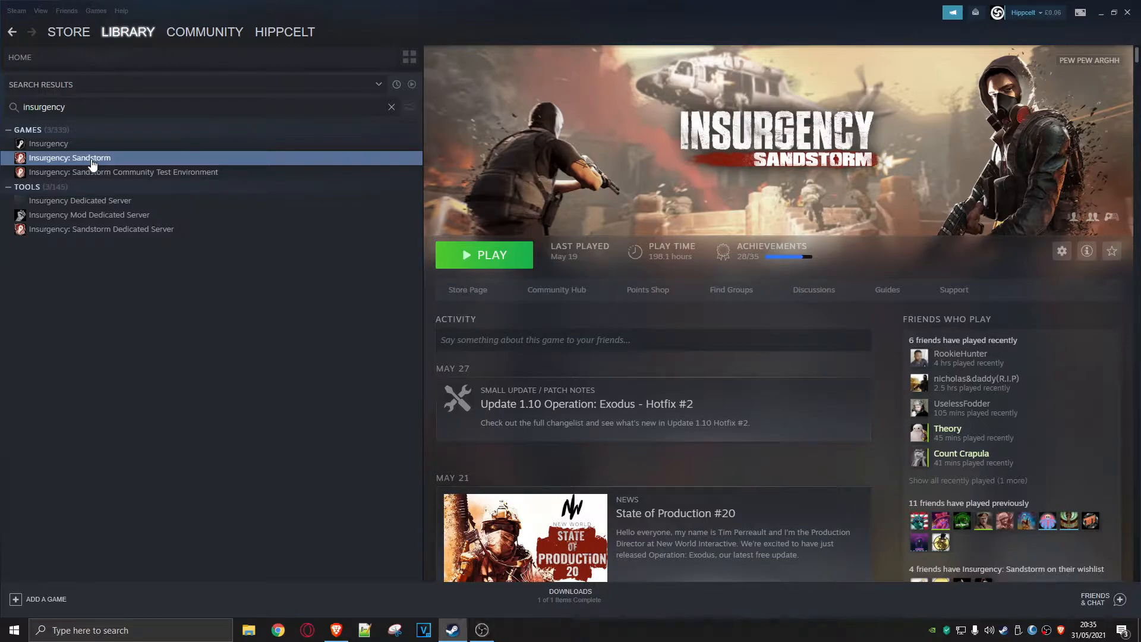
- Show the Local Files page of Insurgency: Sandstorm's properties from the library
right_click(70, 157)
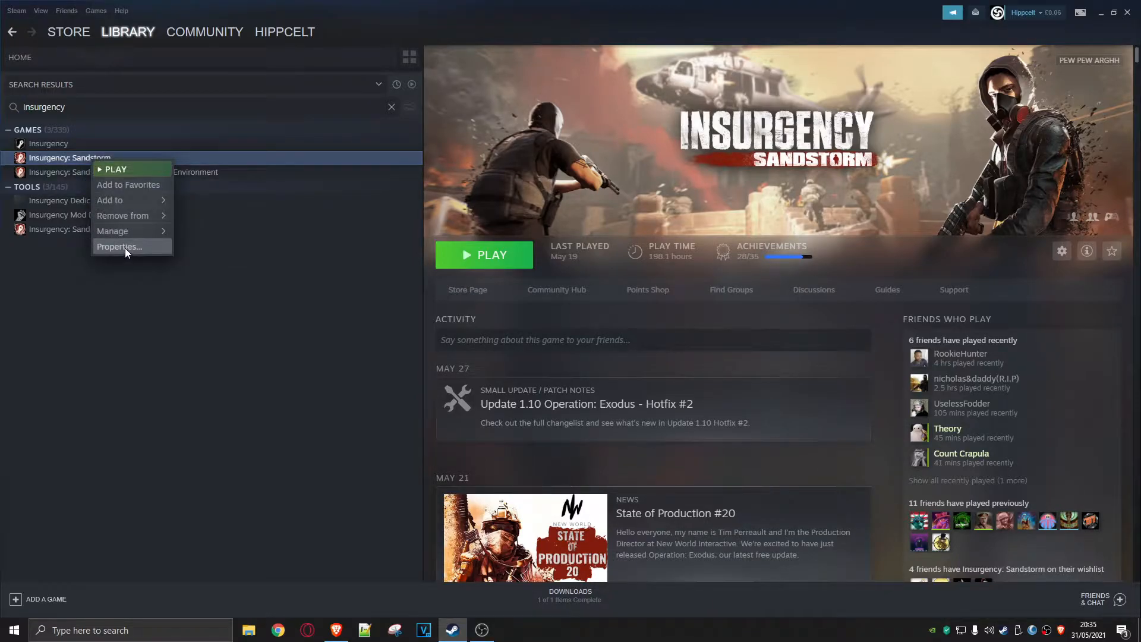
left_click(120, 246)
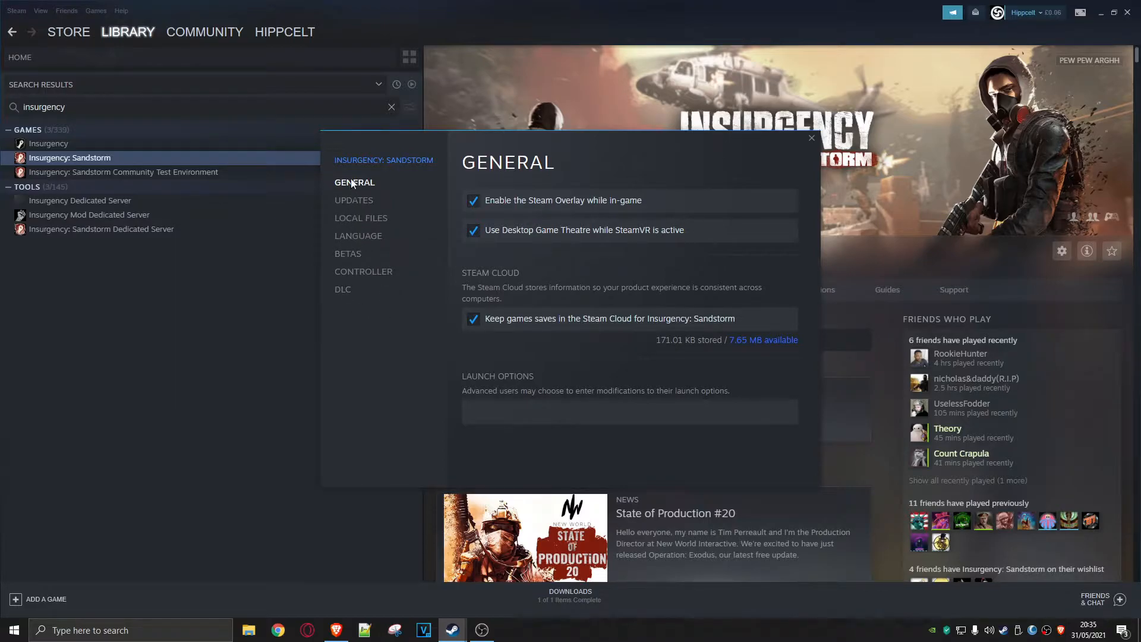
mouse_move(353, 203)
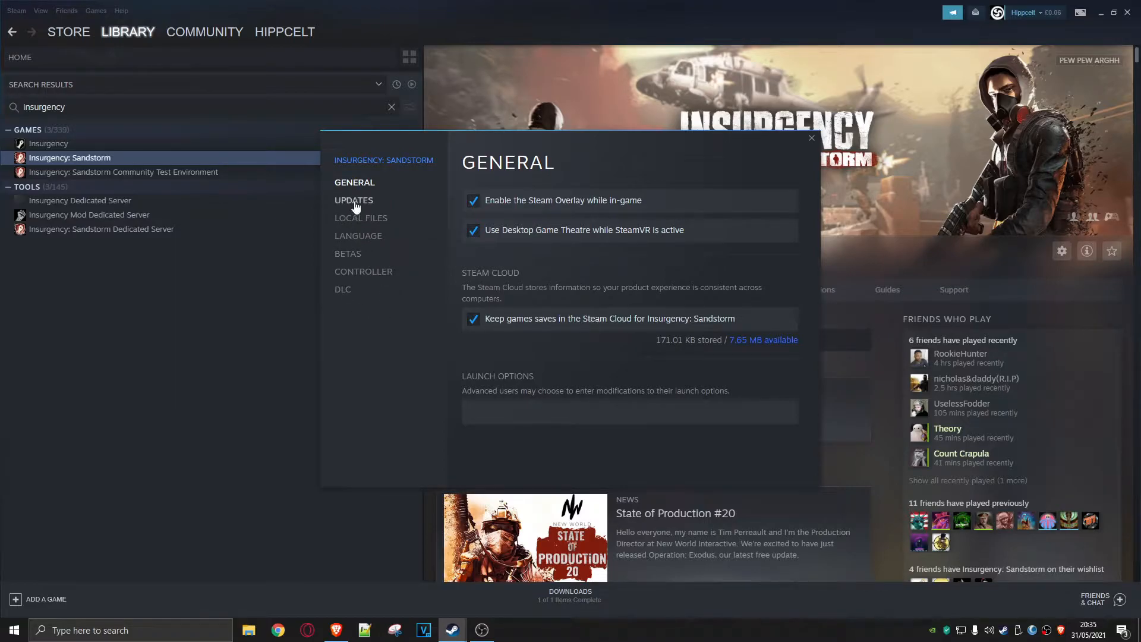
left_click(360, 218)
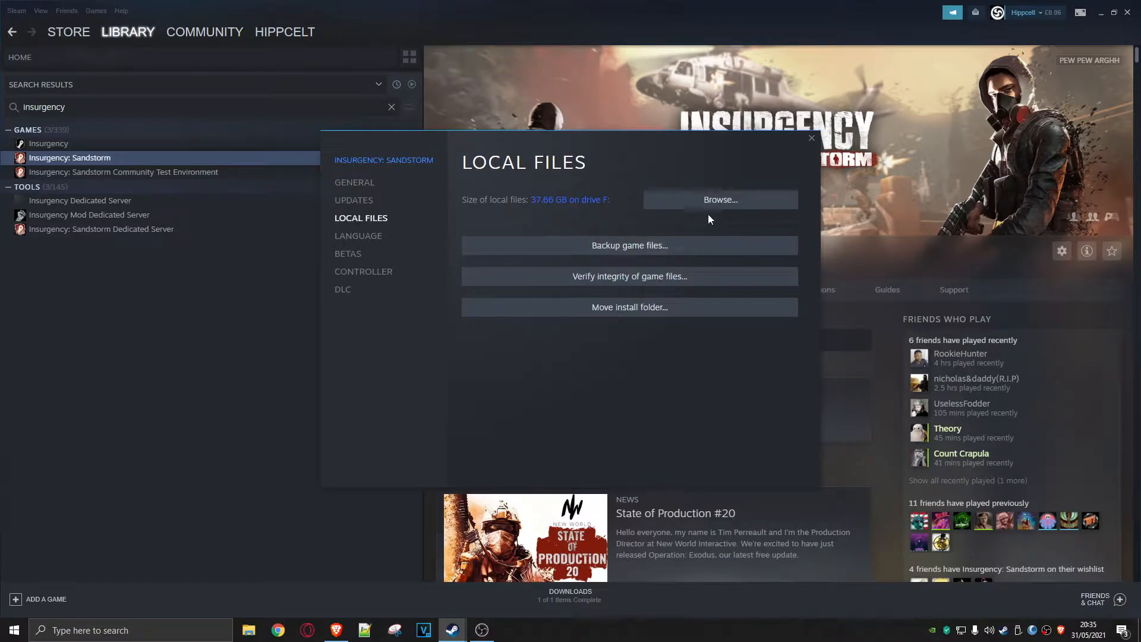
- Browse the install folder in File Explorer and enter its Insurgency subfolder containing Mods
left_click(720, 199)
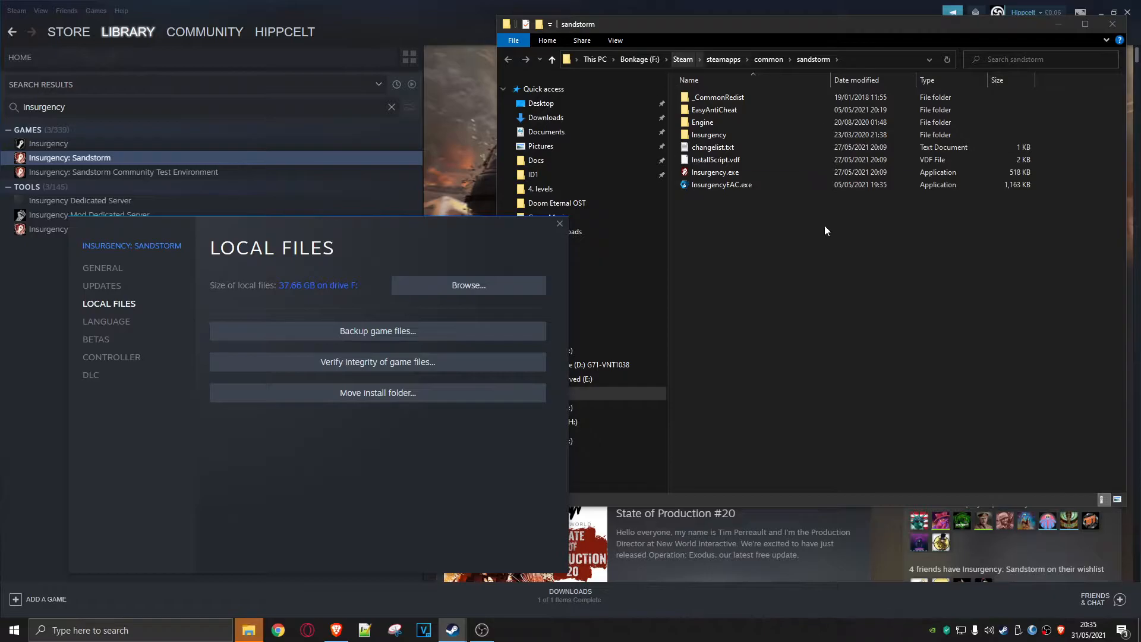
mouse_move(699, 197)
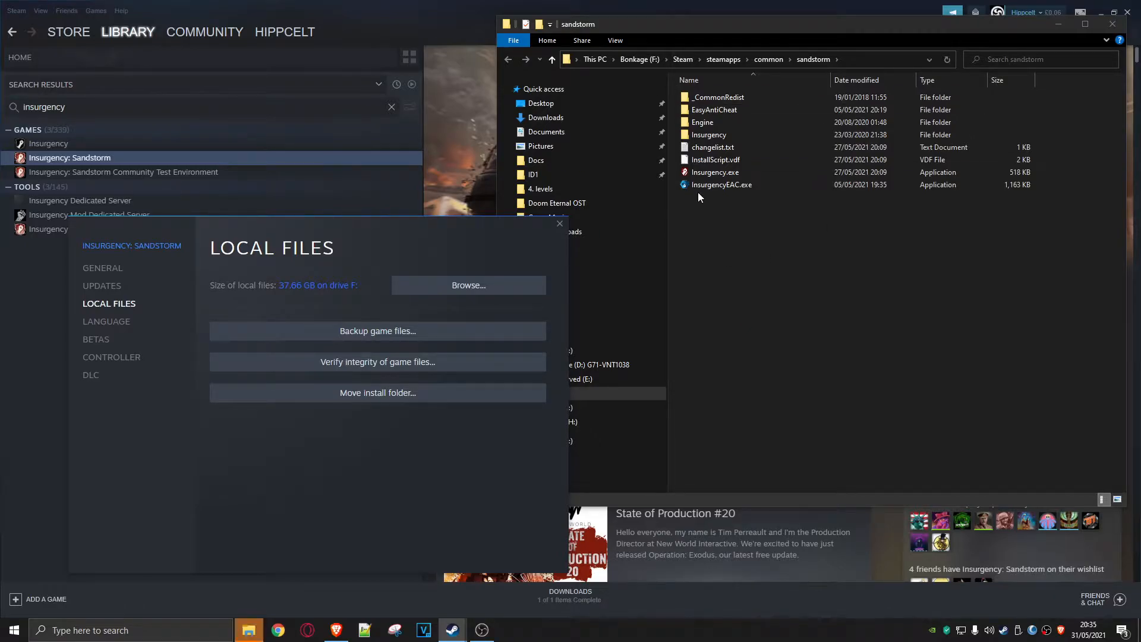
double_click(709, 135)
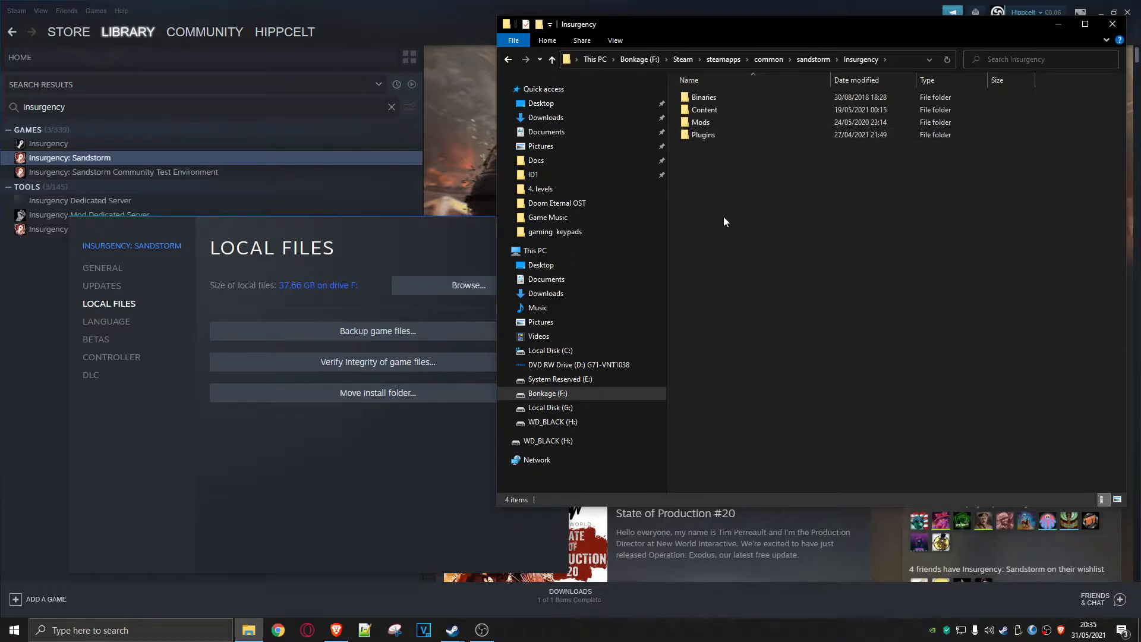
right_click(700, 121)
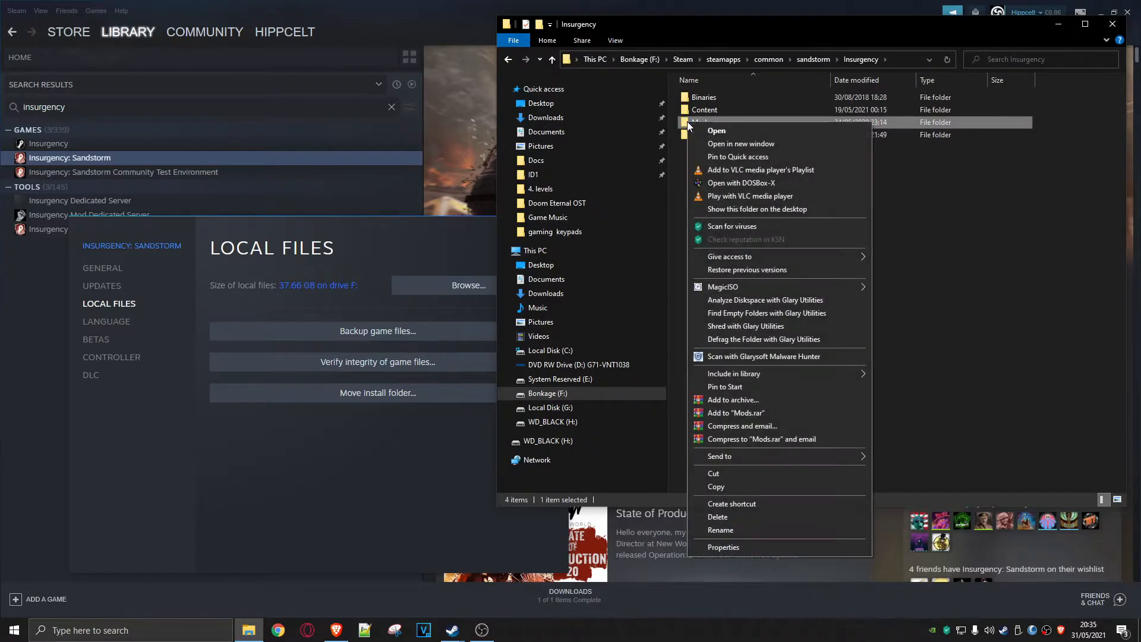
left_click(723, 547)
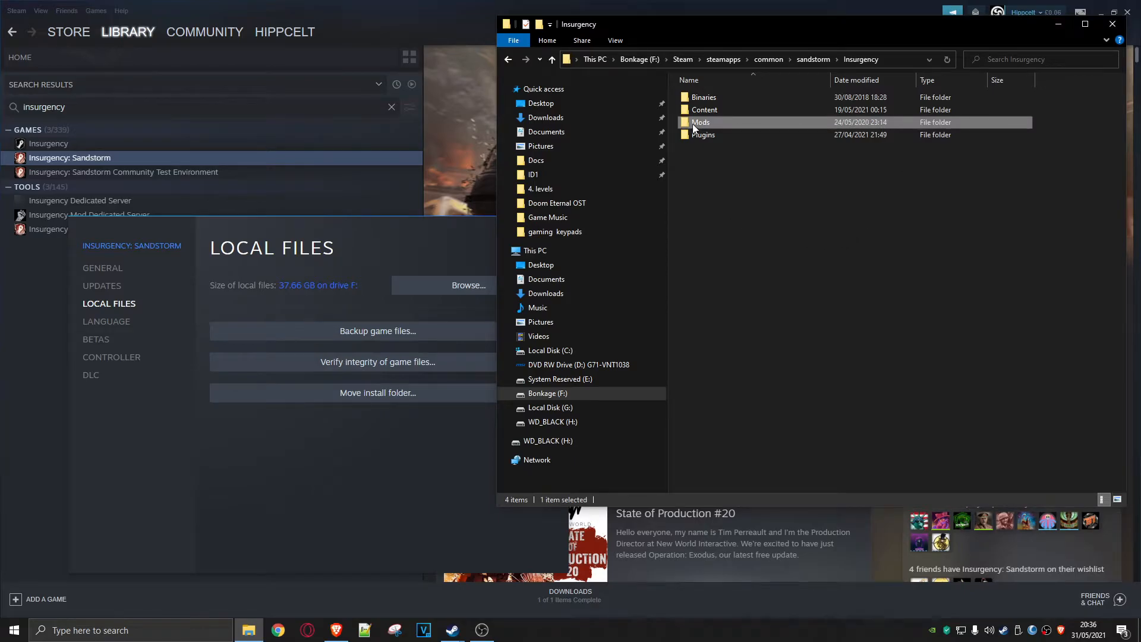
- Enter Mods\modio so its 60 numbered mod folders are listed
double_click(700, 123)
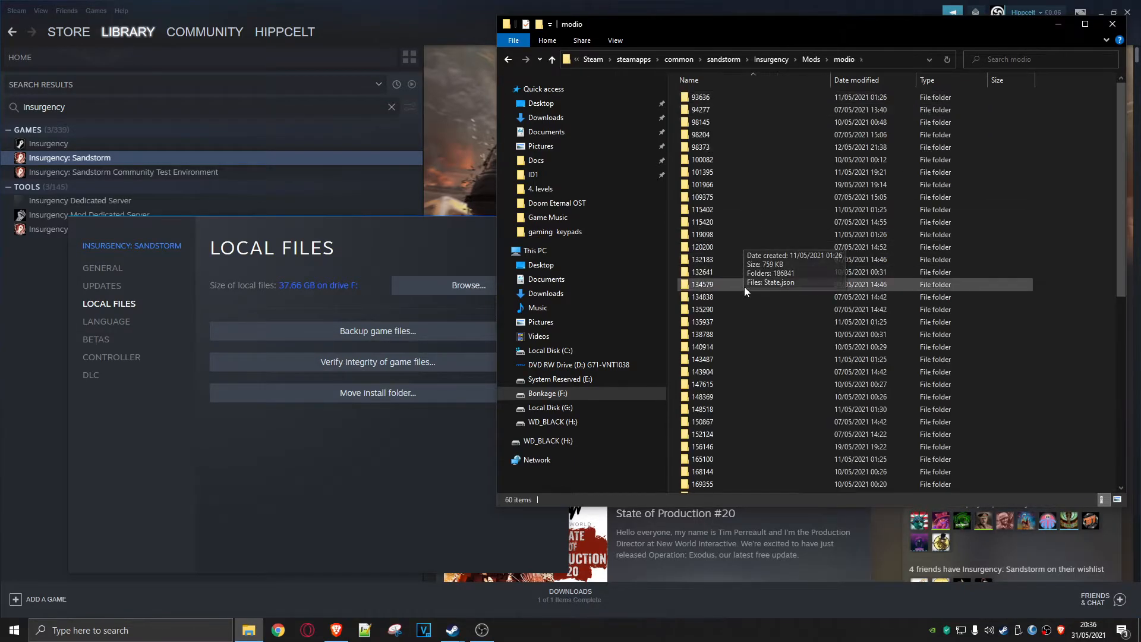
scroll("down", 3)
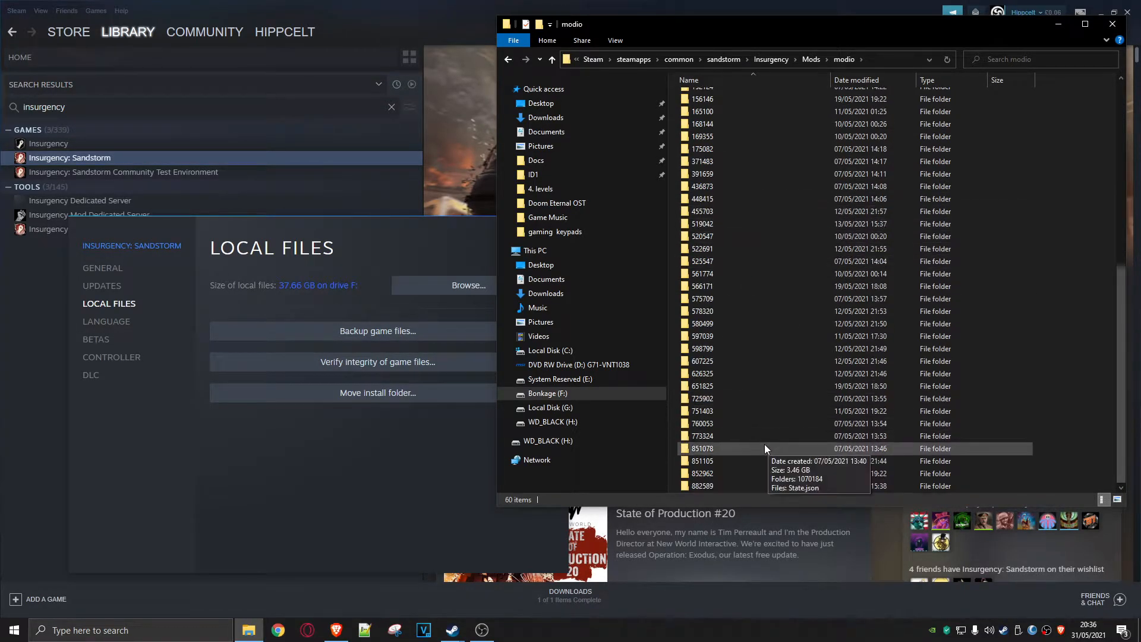
scroll("up", 3)
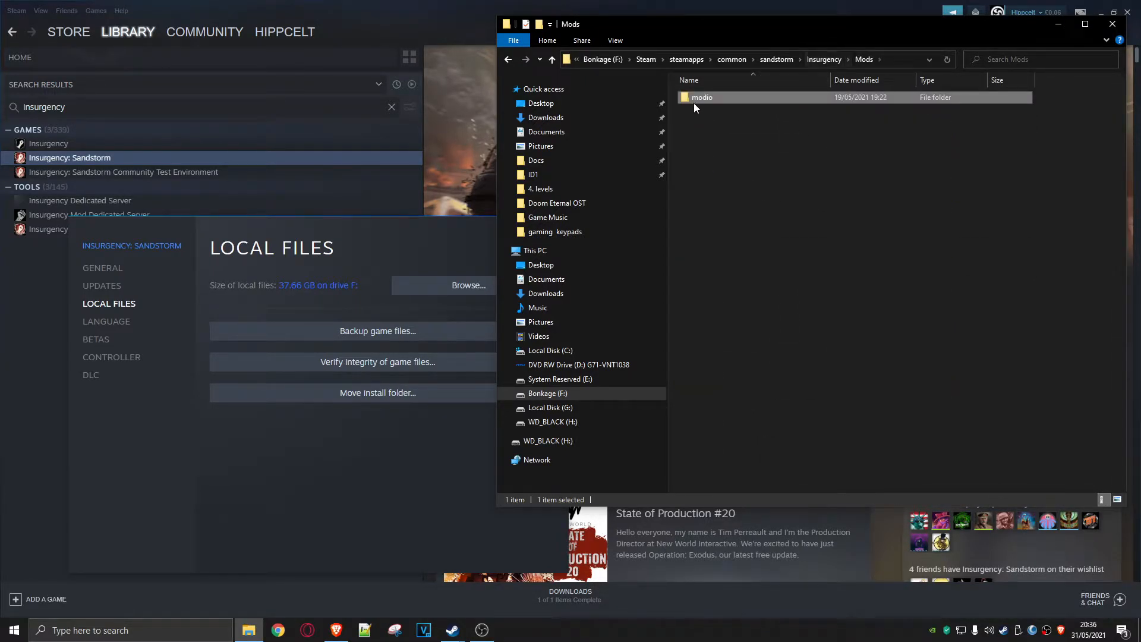
double_click(702, 96)
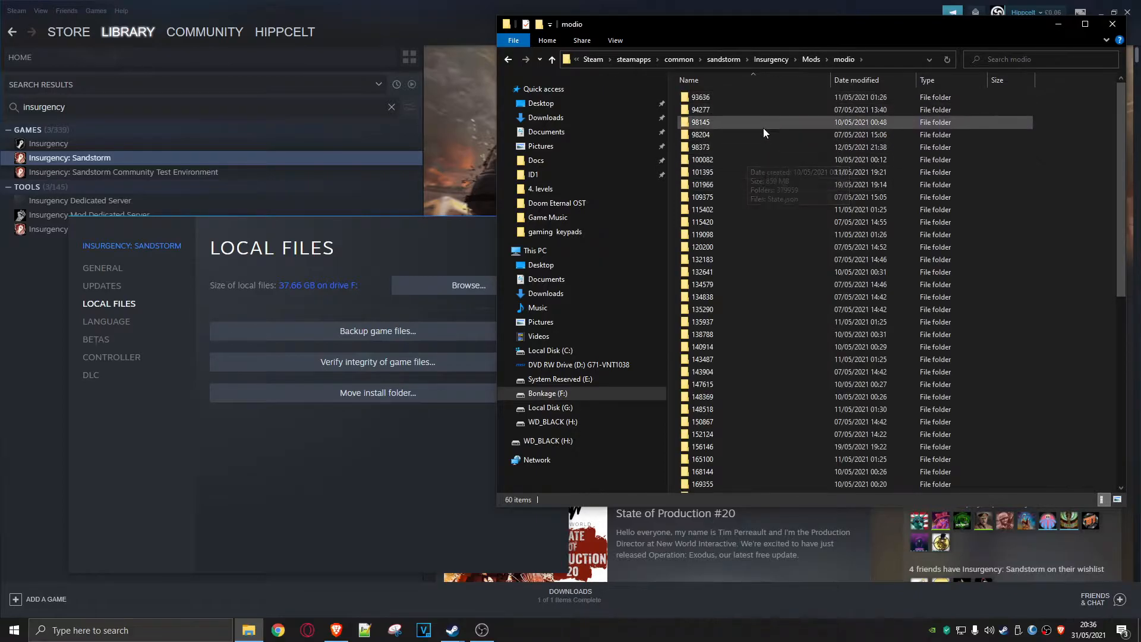
right_click(730, 189)
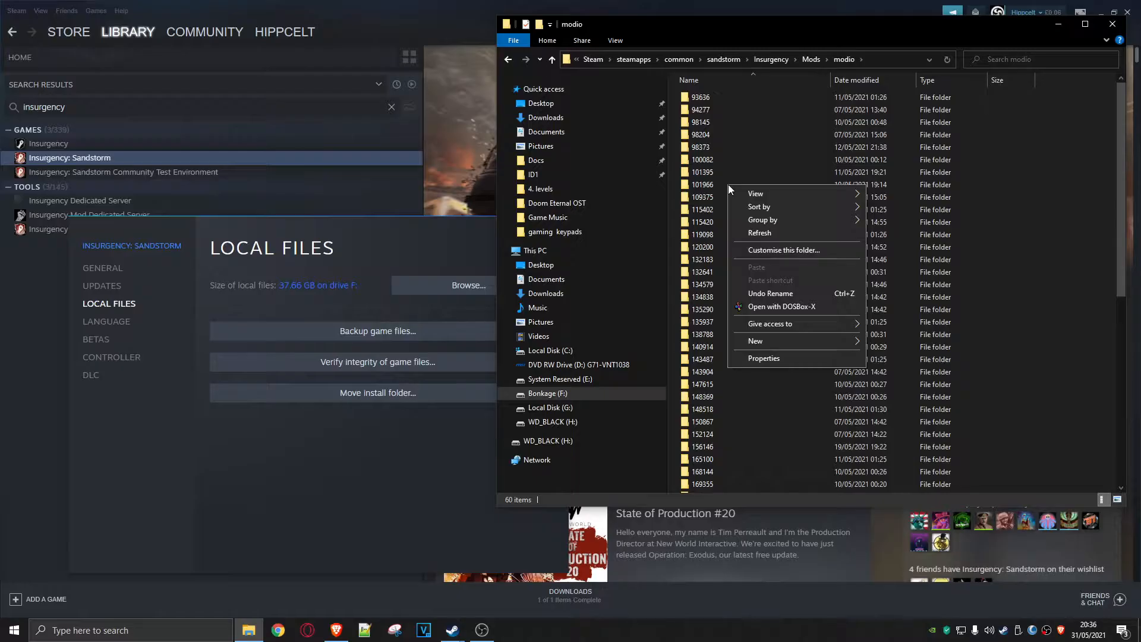
mouse_move(716, 230)
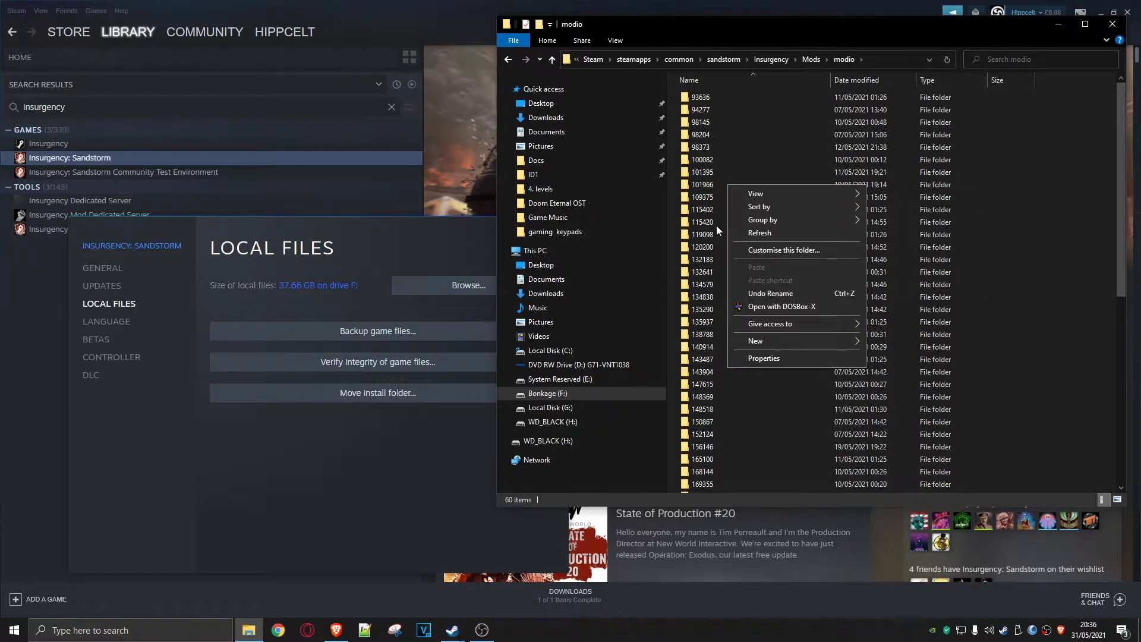
mouse_move(702, 288)
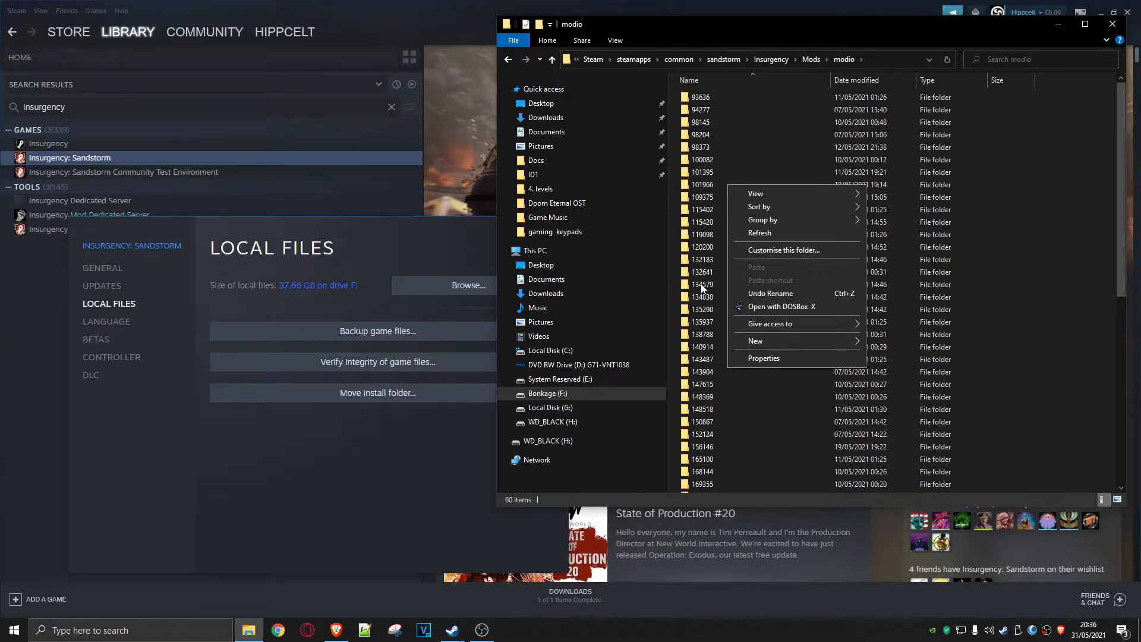
left_click(717, 409)
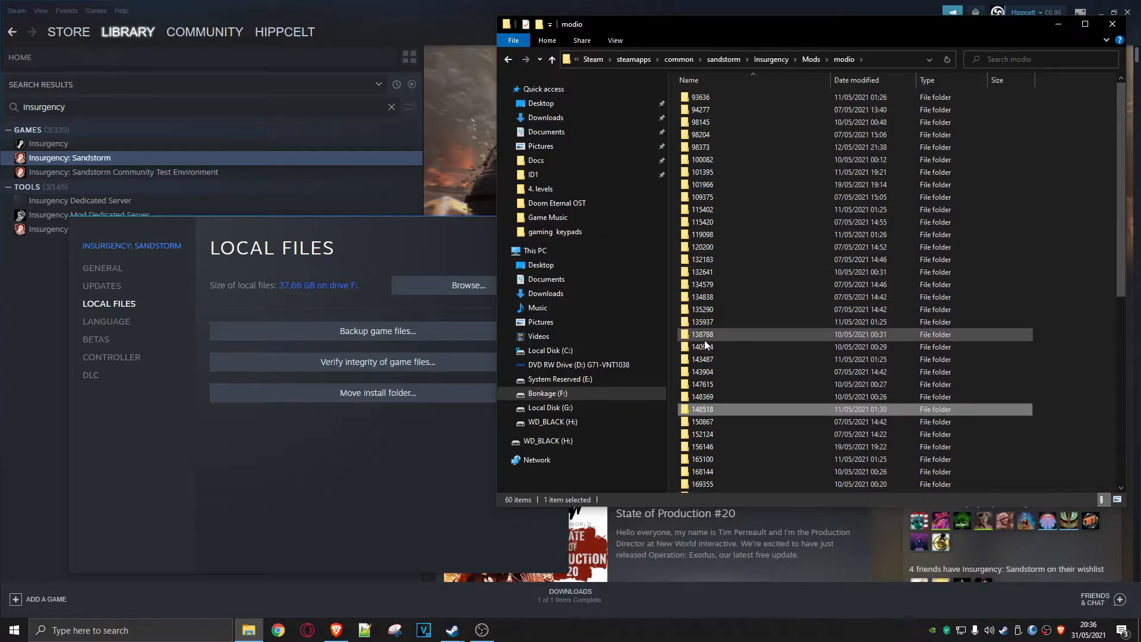
double_click(702, 334)
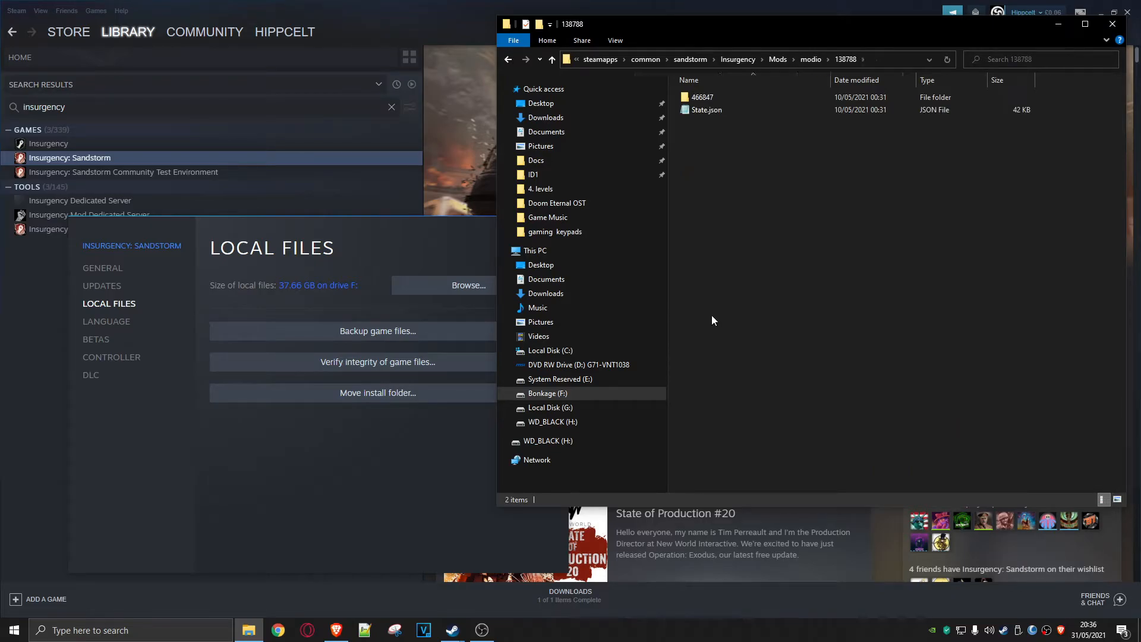
double_click(701, 97)
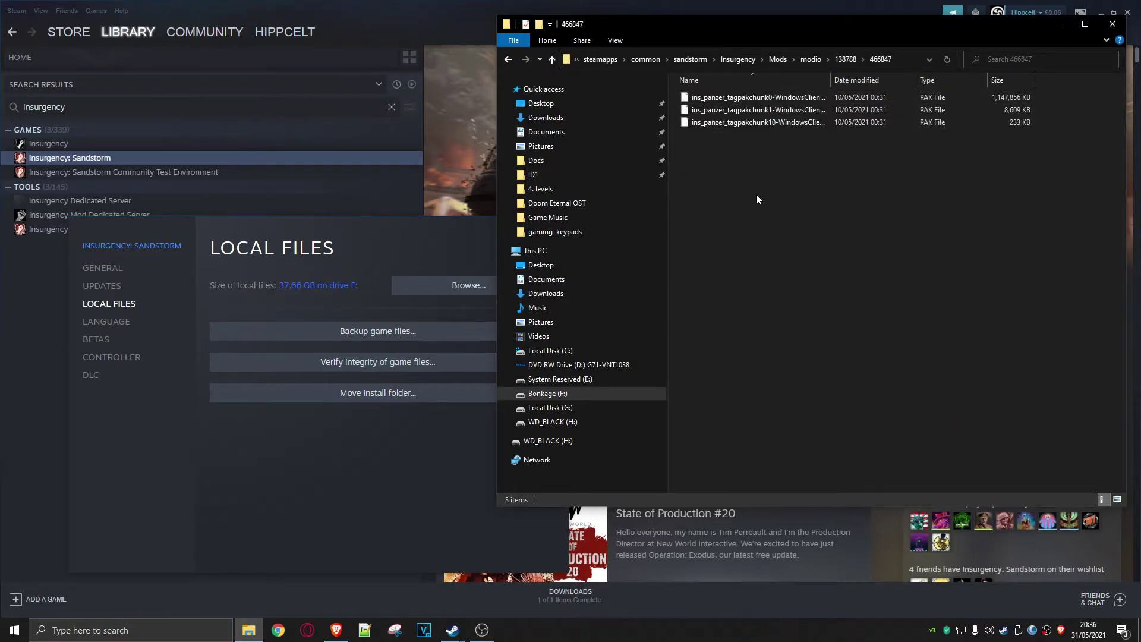
mouse_move(701, 113)
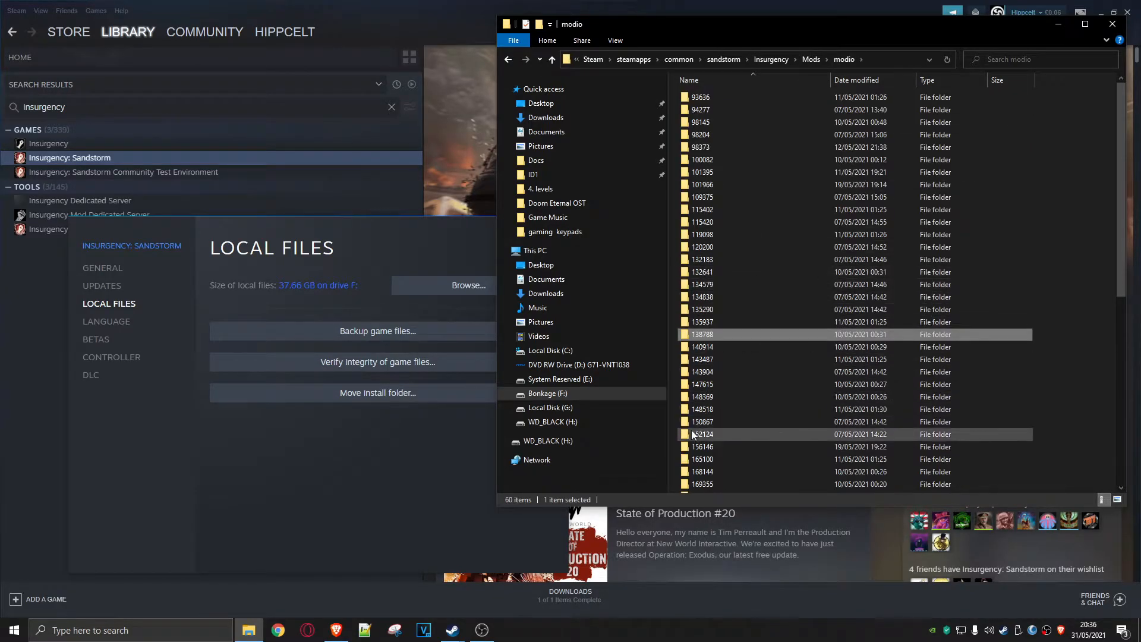
double_click(703, 433)
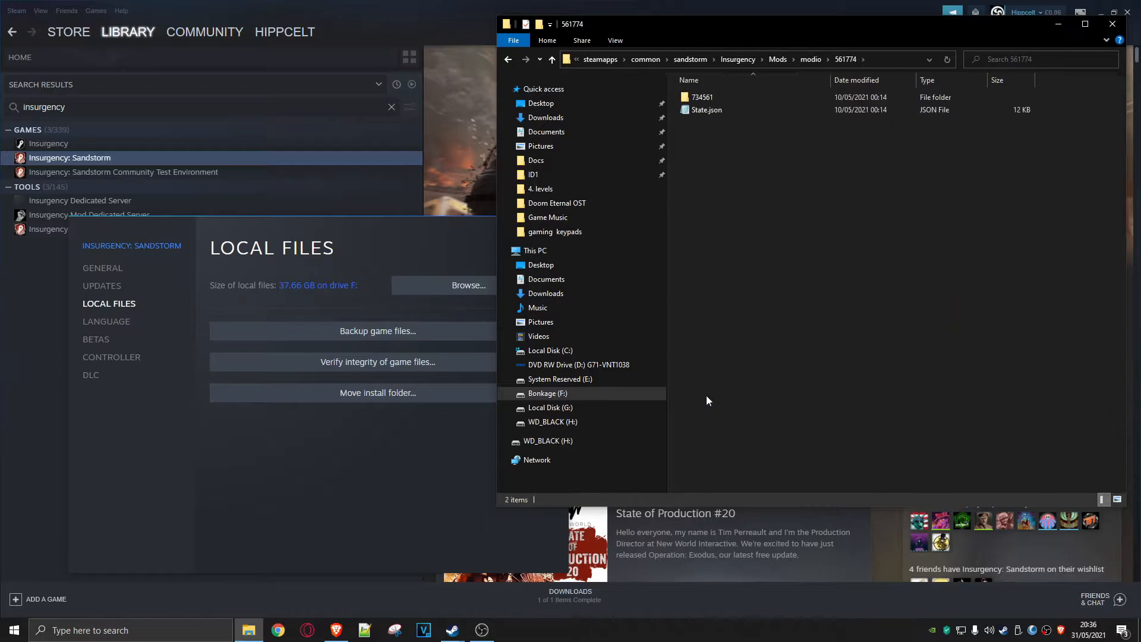
double_click(700, 97)
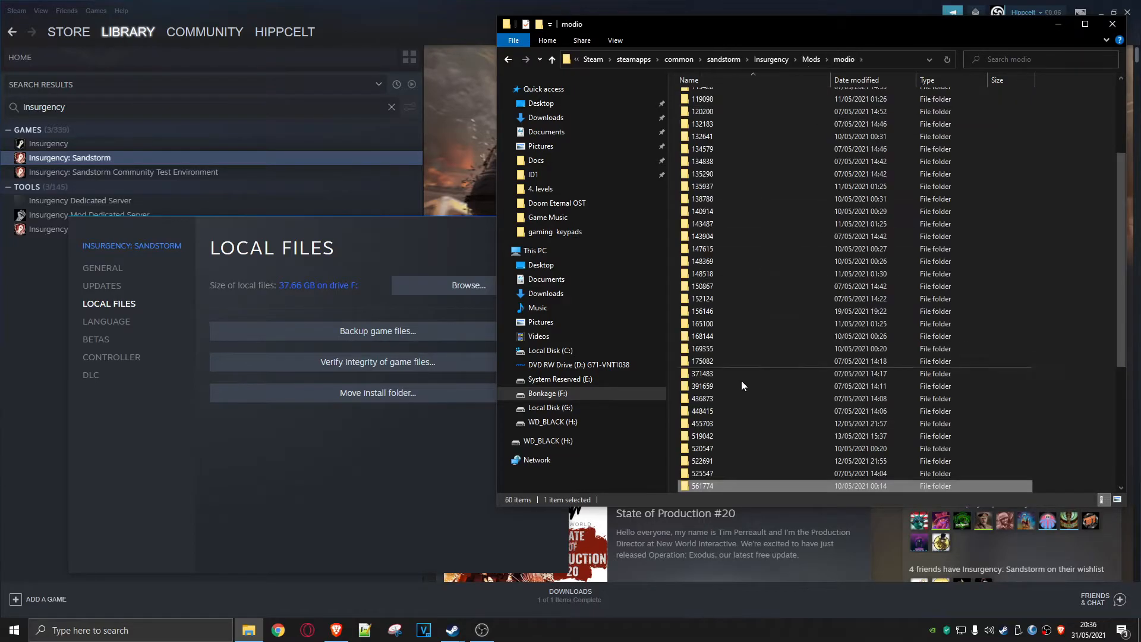
scroll("down", 3)
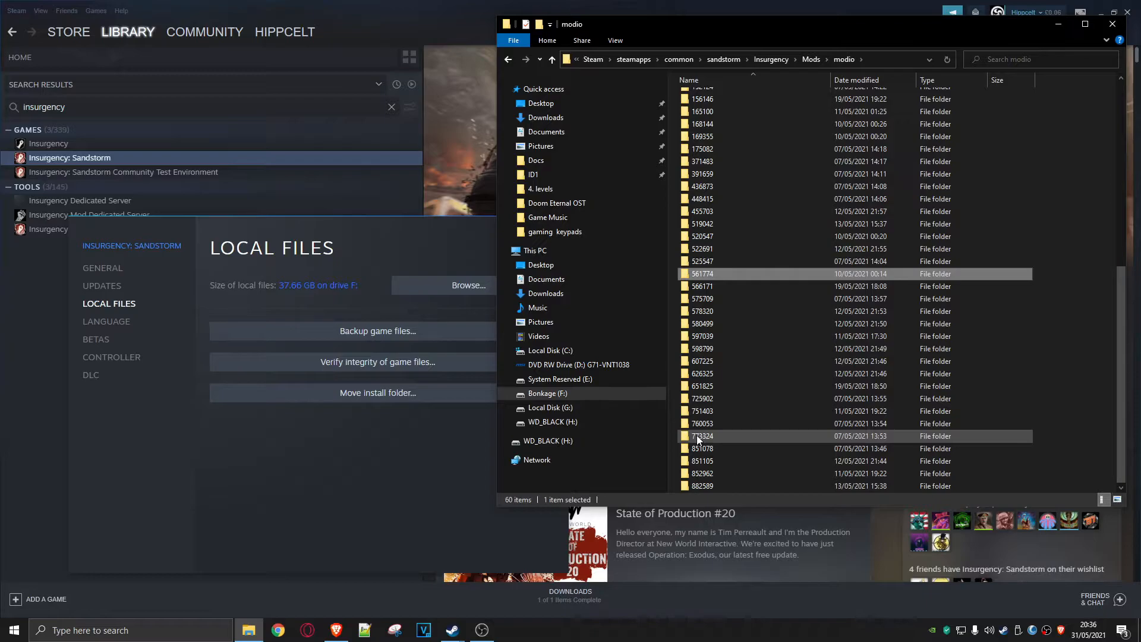
mouse_move(691, 444)
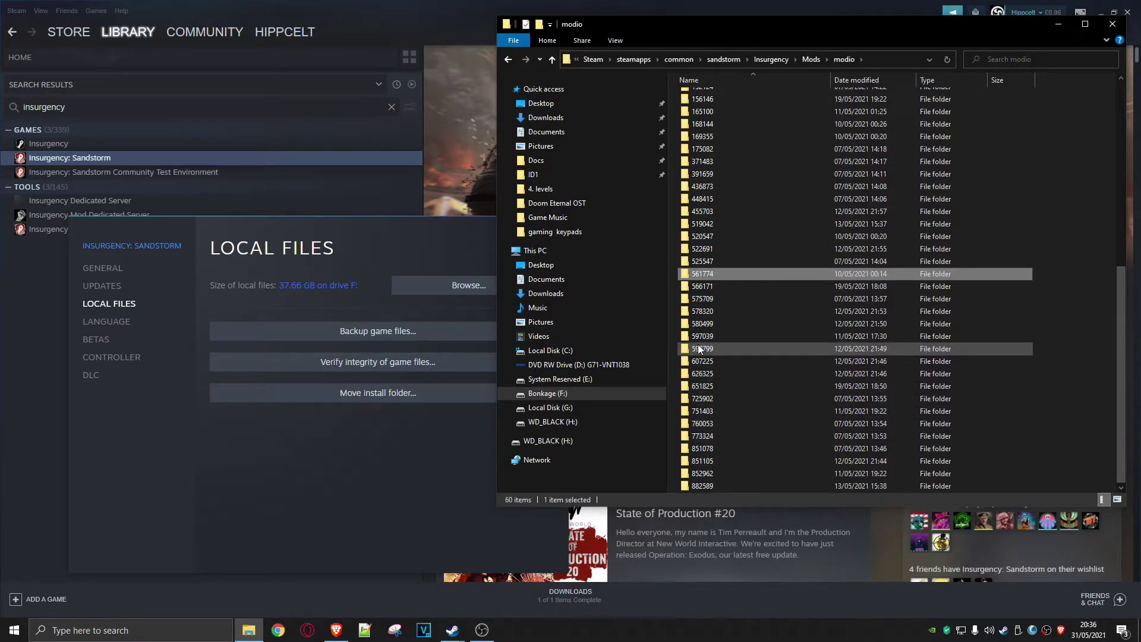
mouse_move(703, 349)
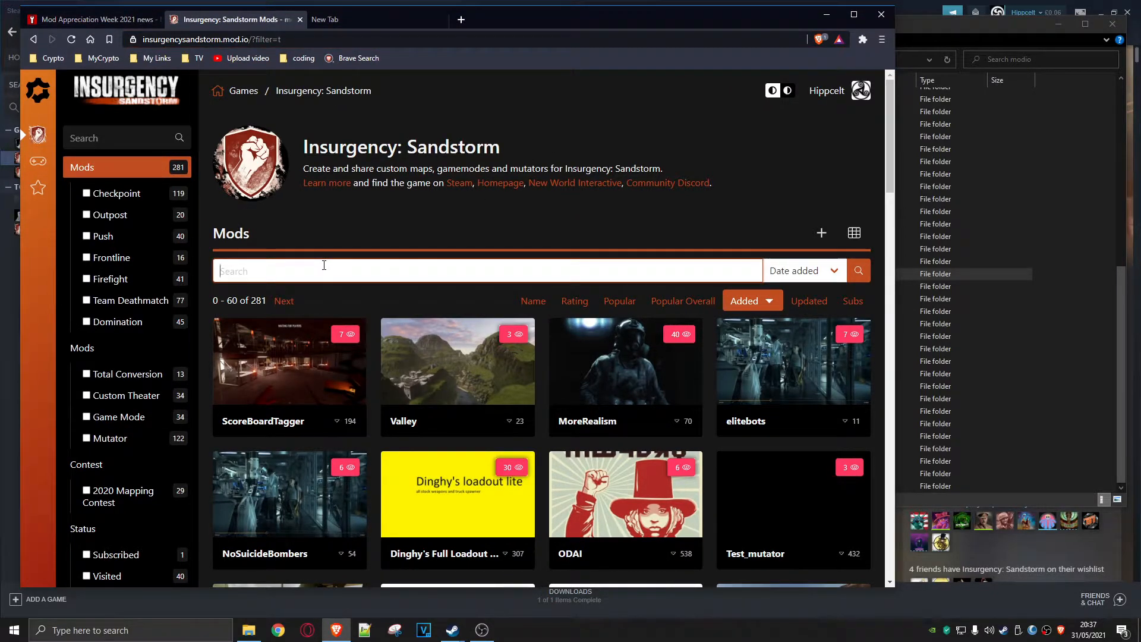
- Search 'red', reach the Redwood Reborn page and select its mod ID 773324
type("red")
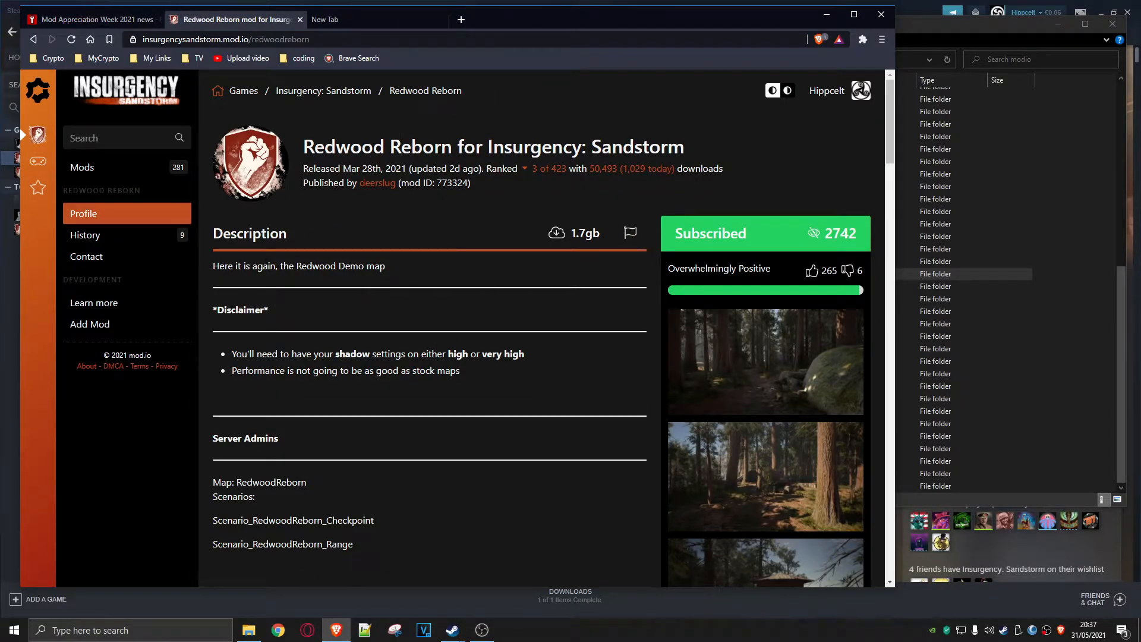
double_click(452, 182)
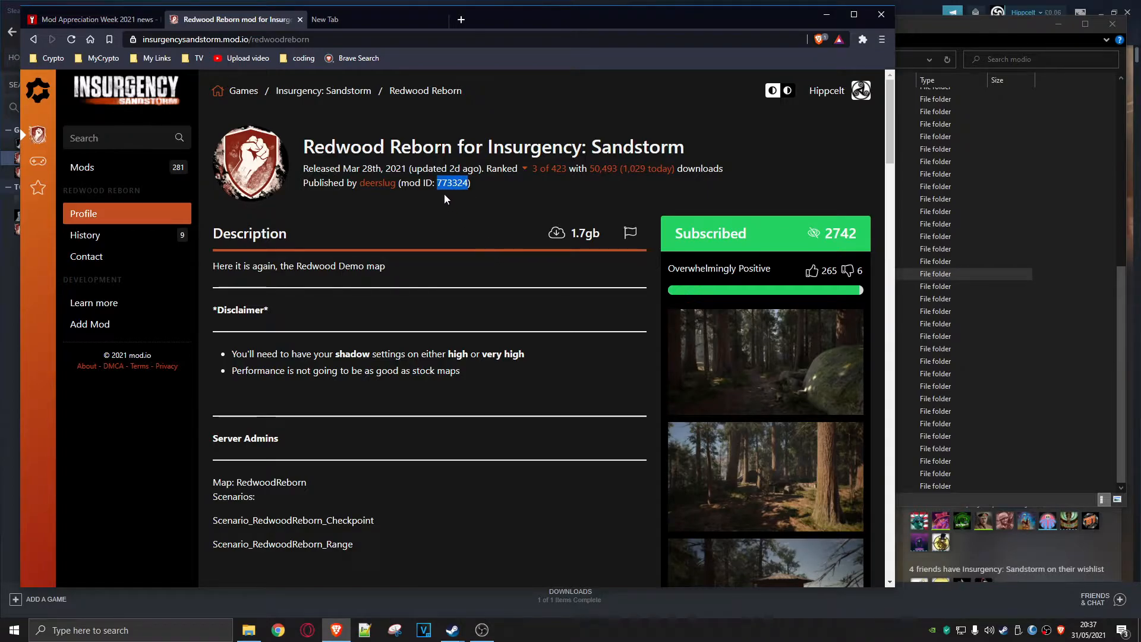
mouse_move(644, 36)
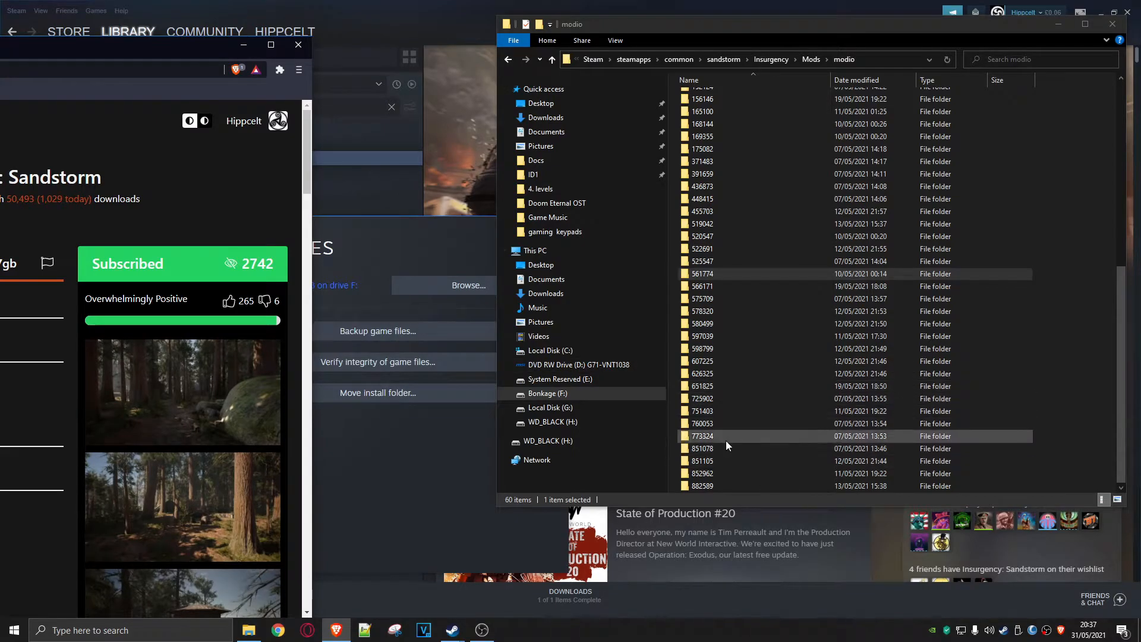
mouse_move(703, 435)
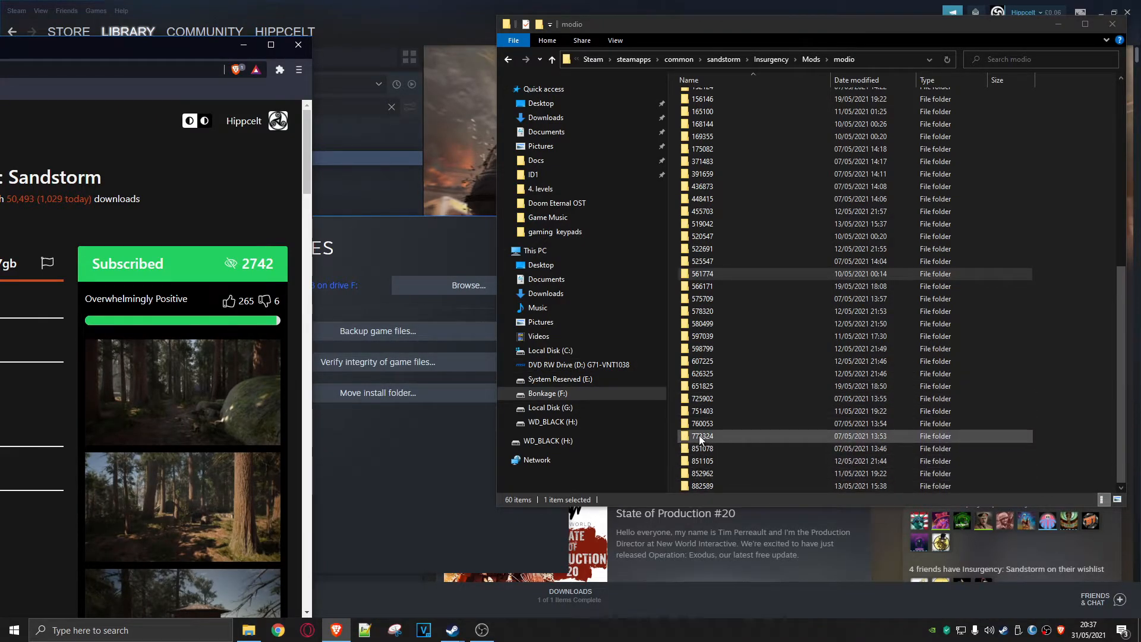
mouse_move(694, 439)
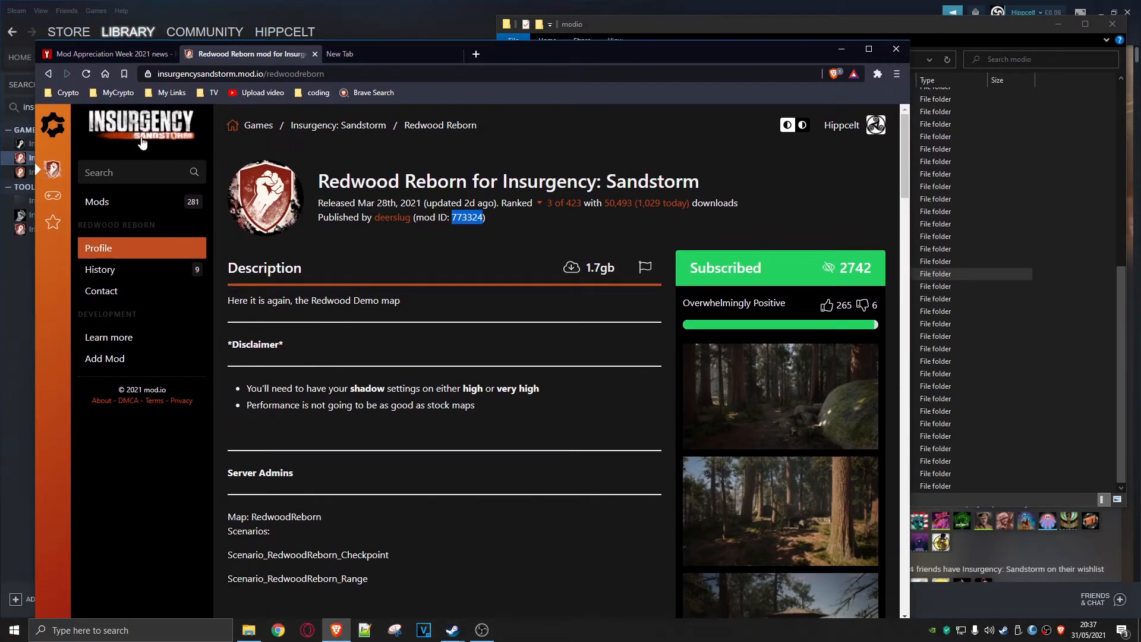
- Search the Sandstorm mods list for 156146 and open its match, Round Progress
left_click(338, 124)
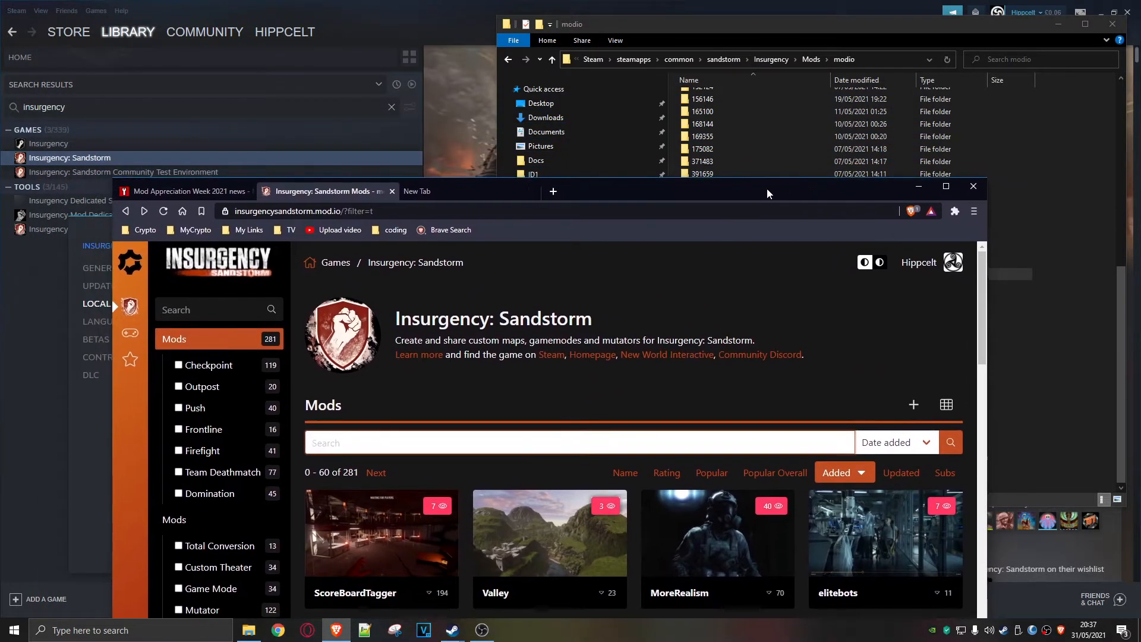
mouse_move(567, 291)
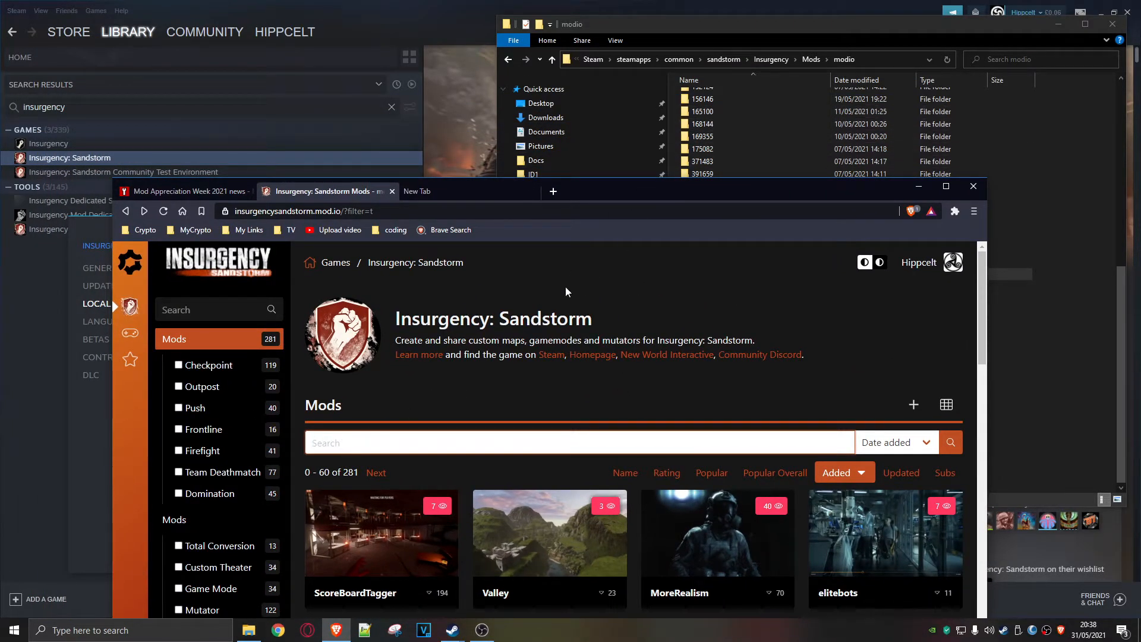
type("1")
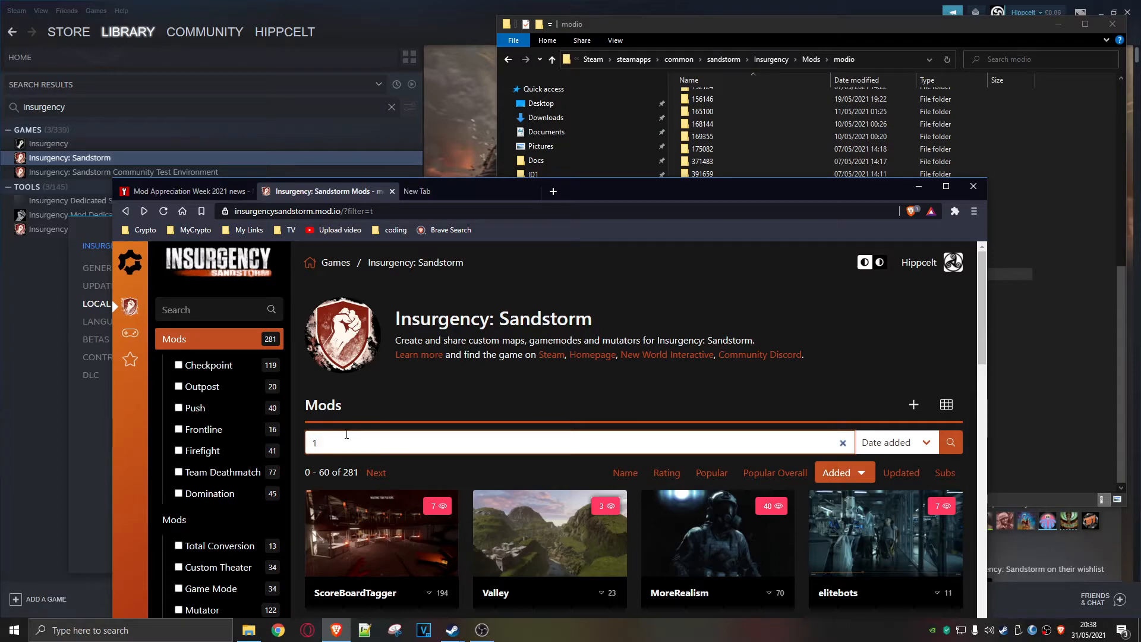
type("56146")
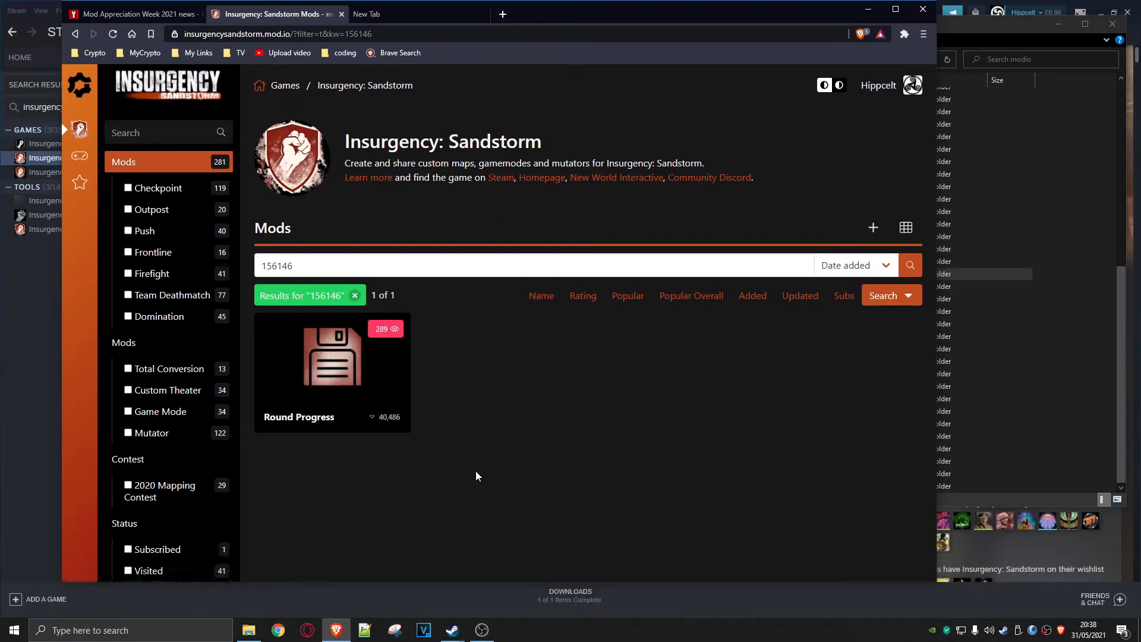
mouse_move(346, 442)
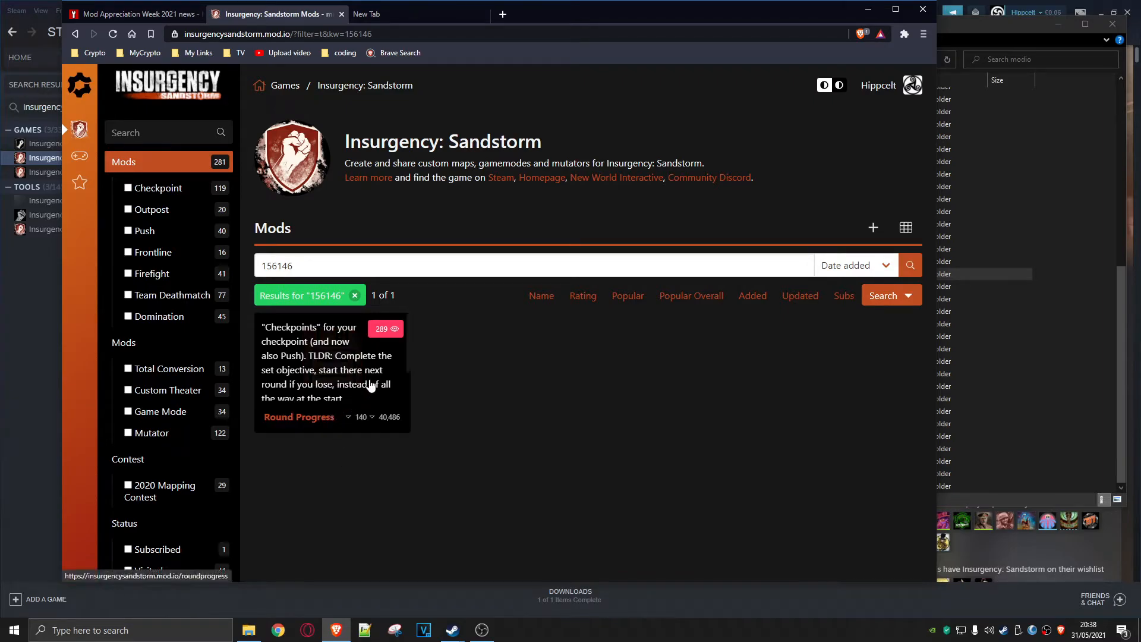
left_click(298, 416)
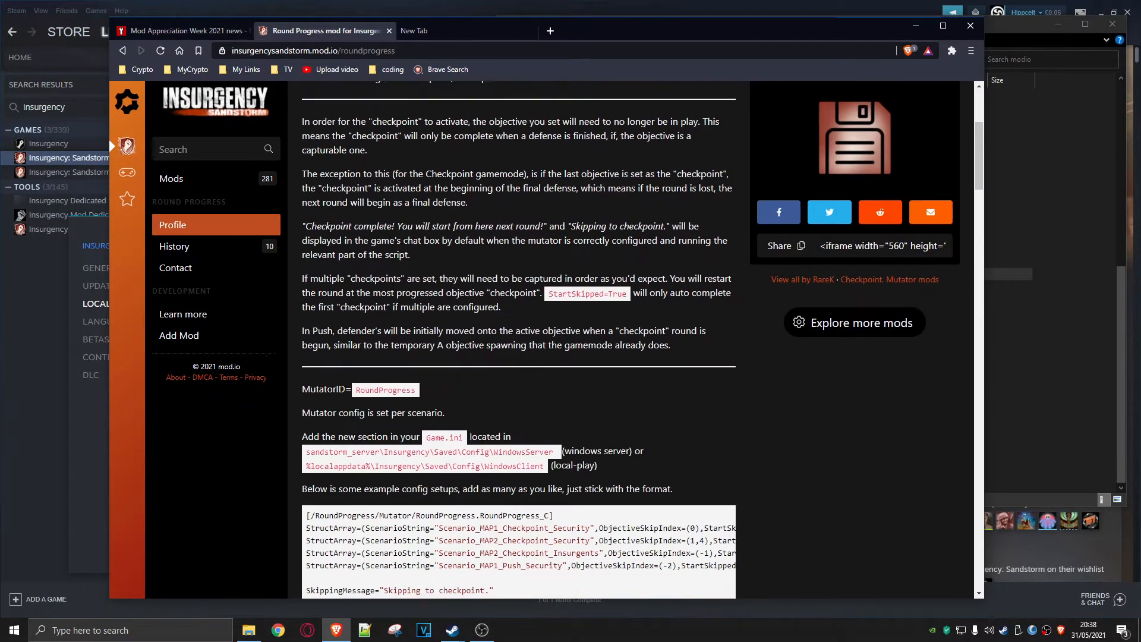
- Return to the results and search 'redwood', listing Redwood Reborn and Operation Redwood
scroll("up", 3)
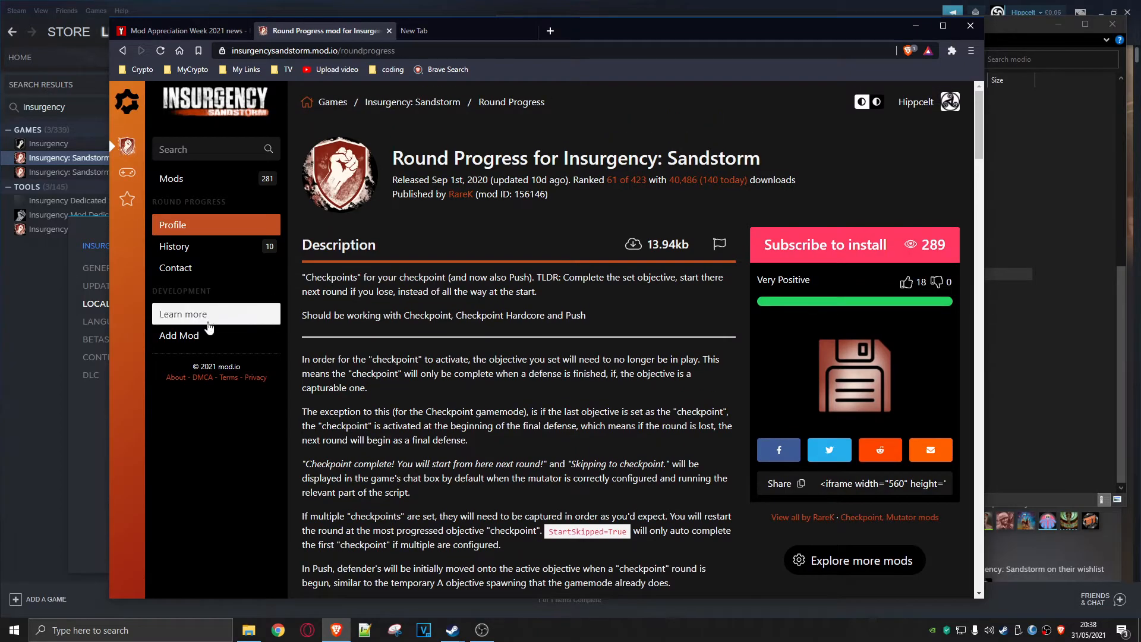
left_click(172, 178)
type("r")
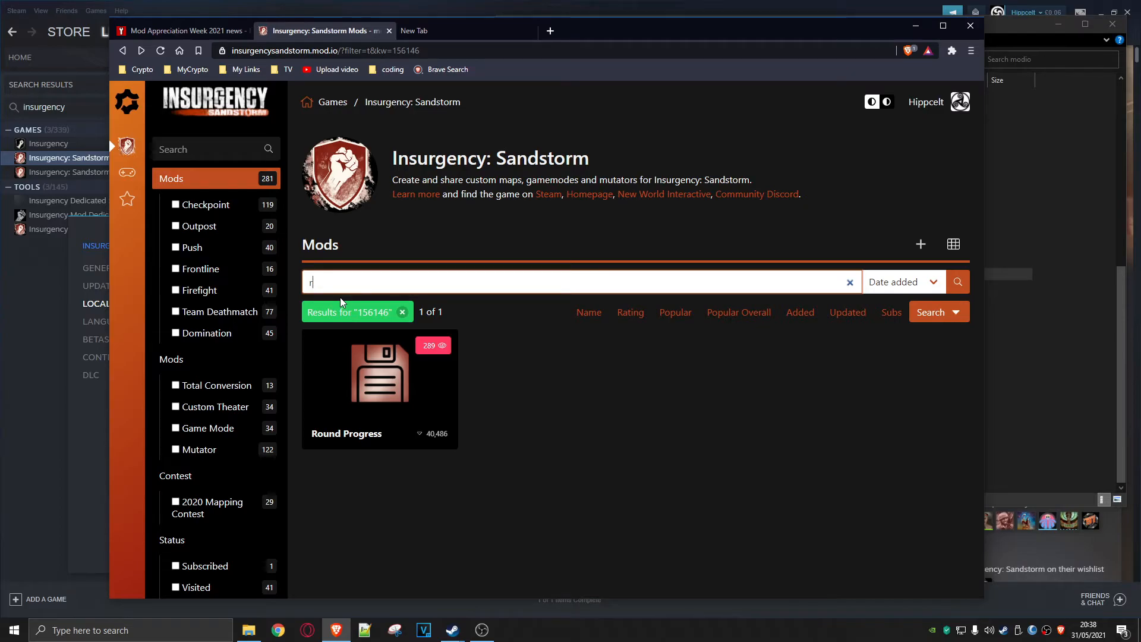
type("edwood")
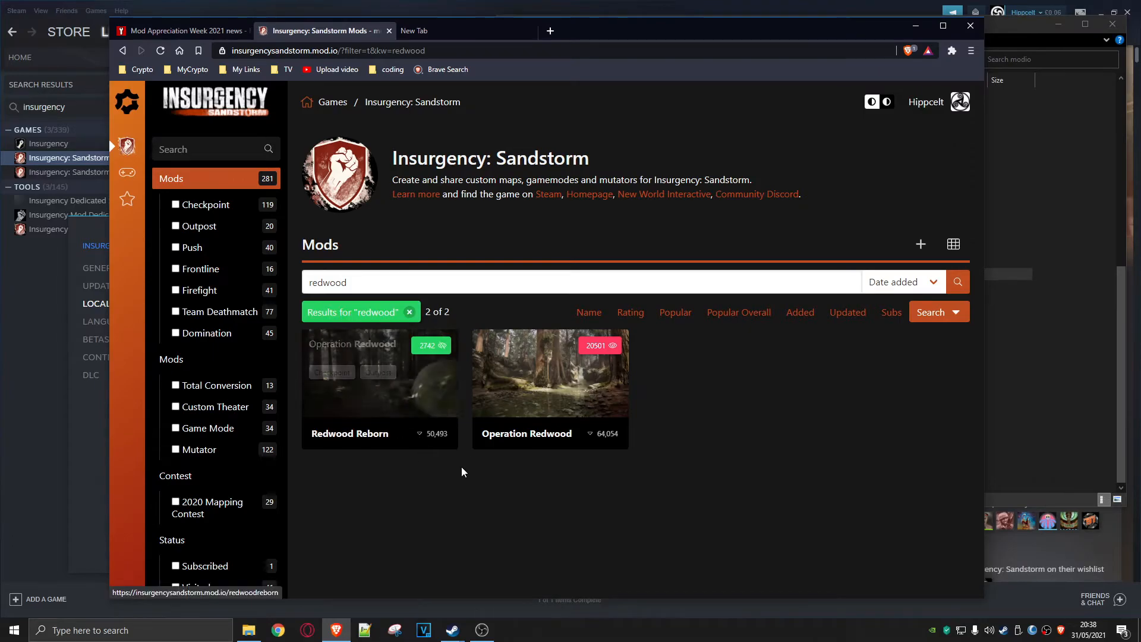
mouse_move(764, 80)
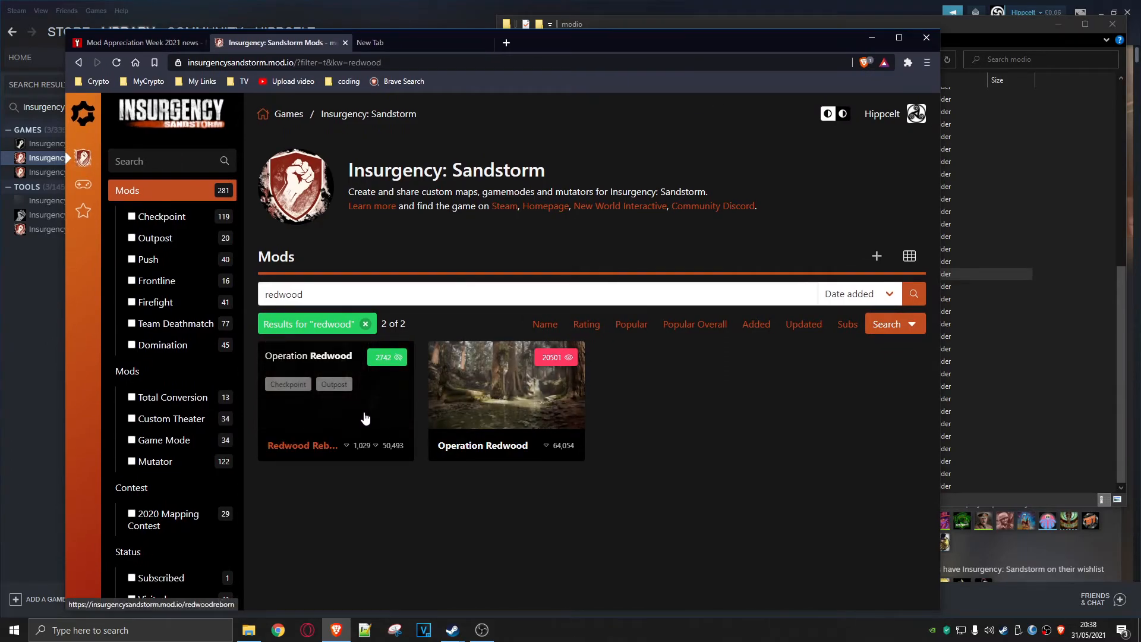
mouse_move(353, 420)
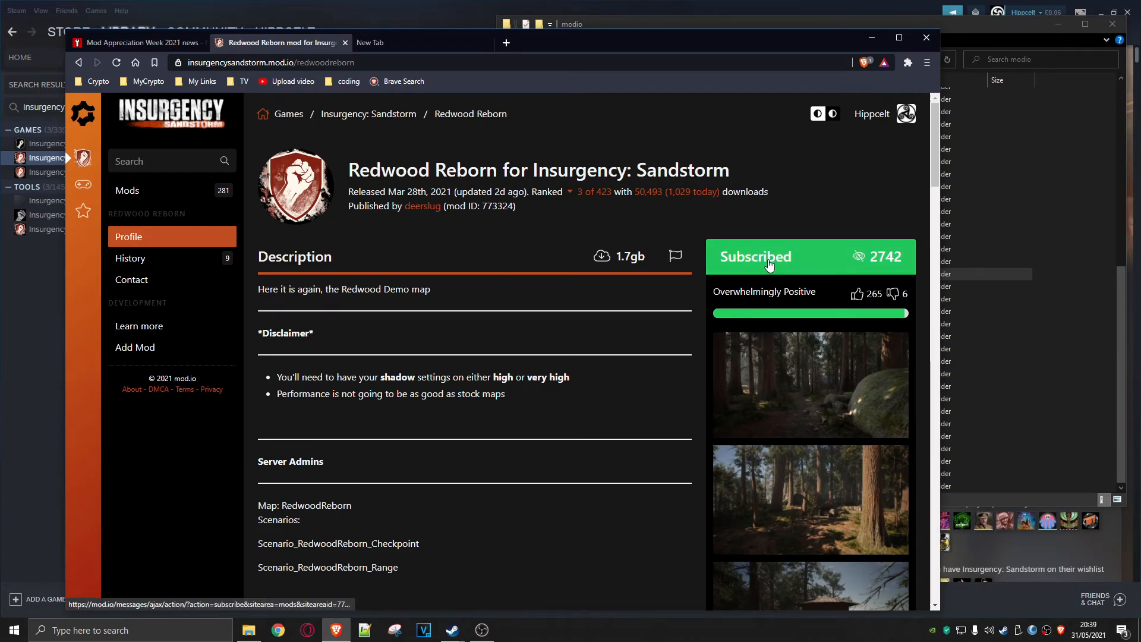
- Unsubscribe from Redwood Reborn via its green Subscribed button
left_click(755, 257)
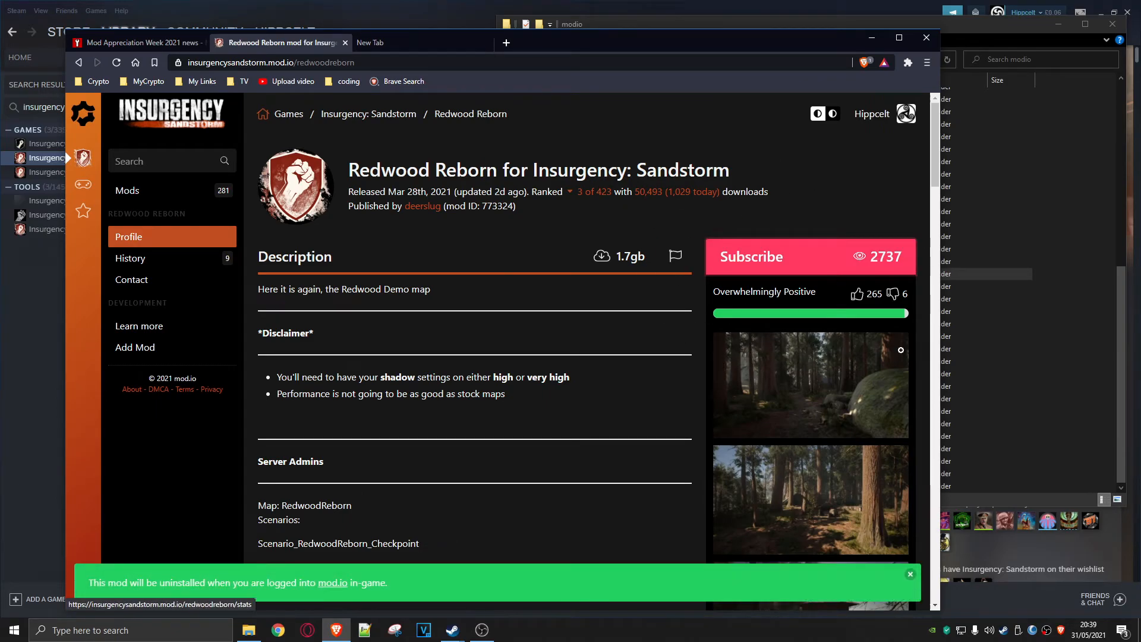
mouse_move(588, 113)
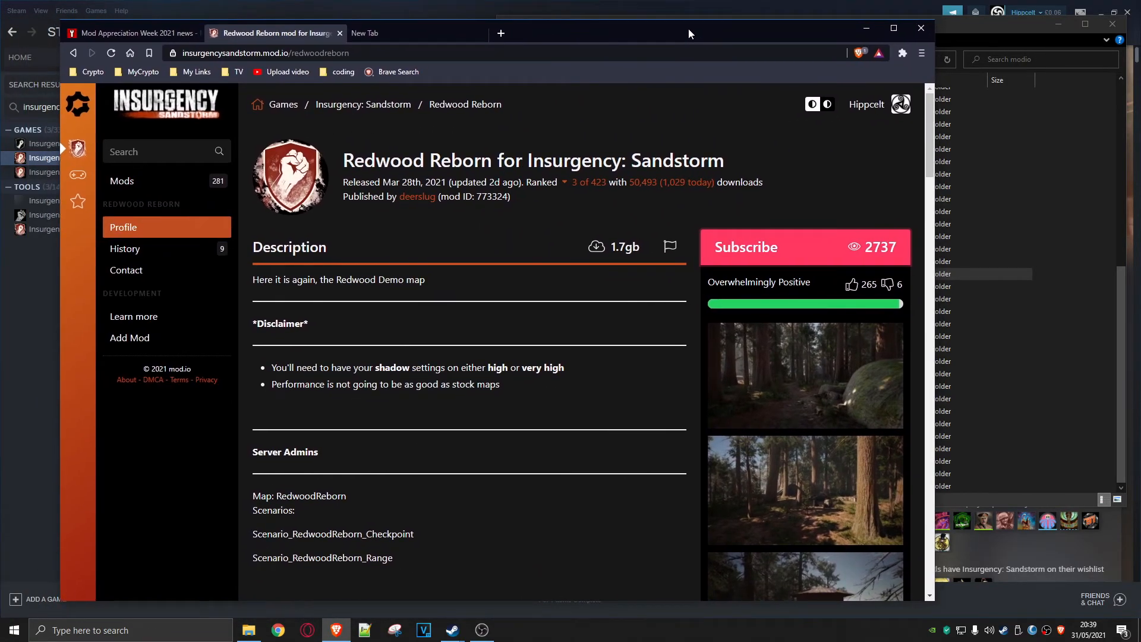
mouse_move(622, 95)
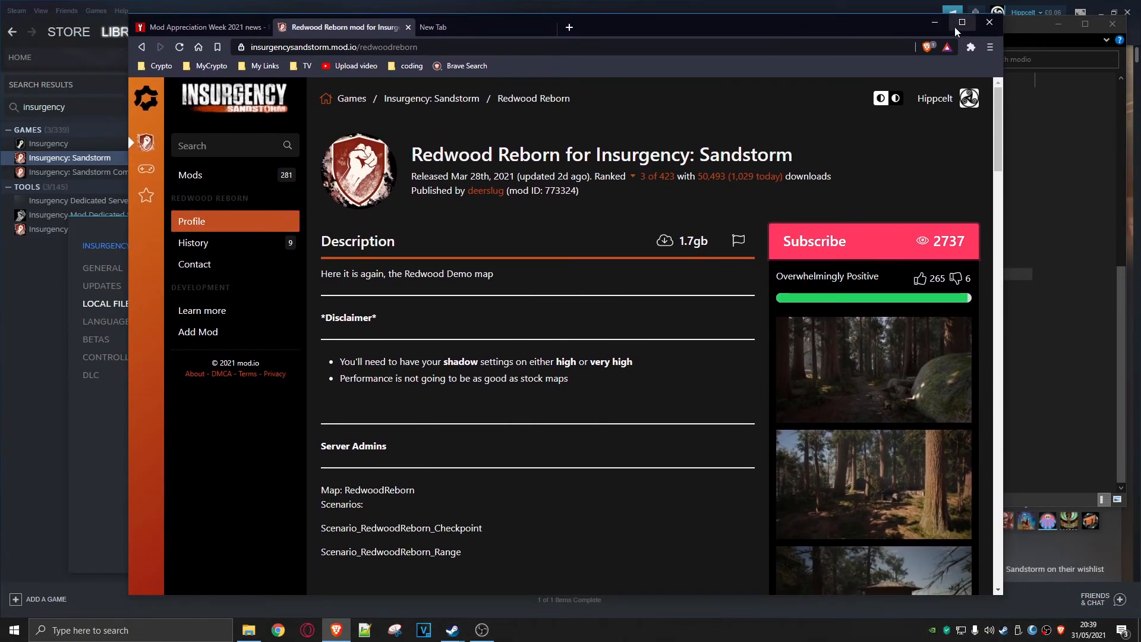
mouse_move(962, 23)
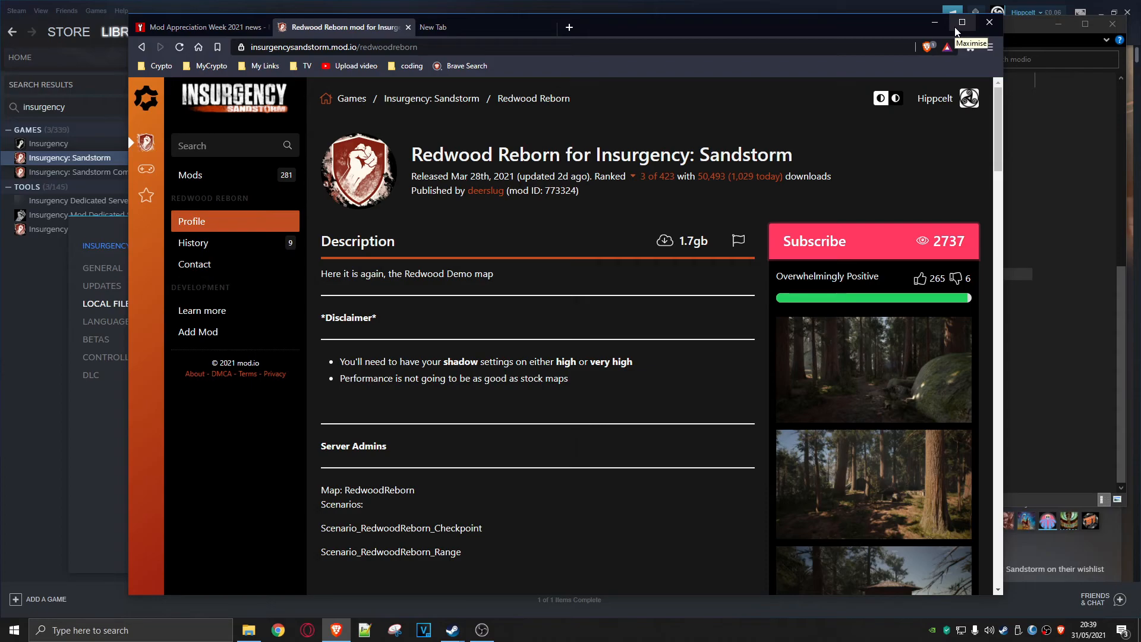